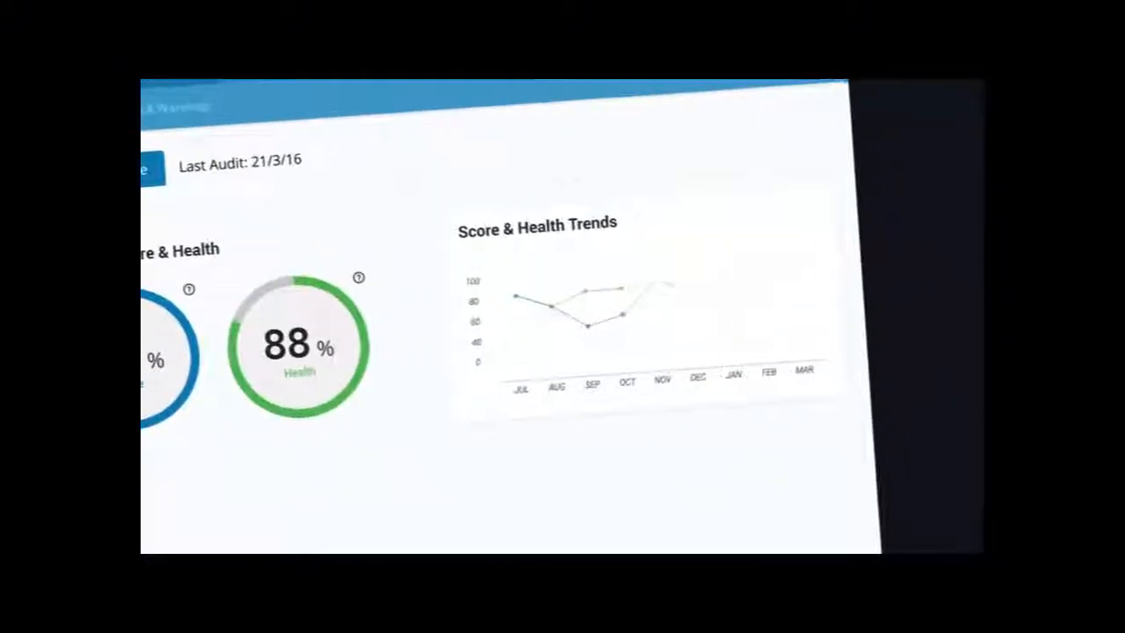
Step: Bring up the post settings showing Canonical URL, 301 Redirect URL and the Robot Rules checkboxes
{"action": "scroll", "scroll_direction": "down", "scroll_amount": 3}
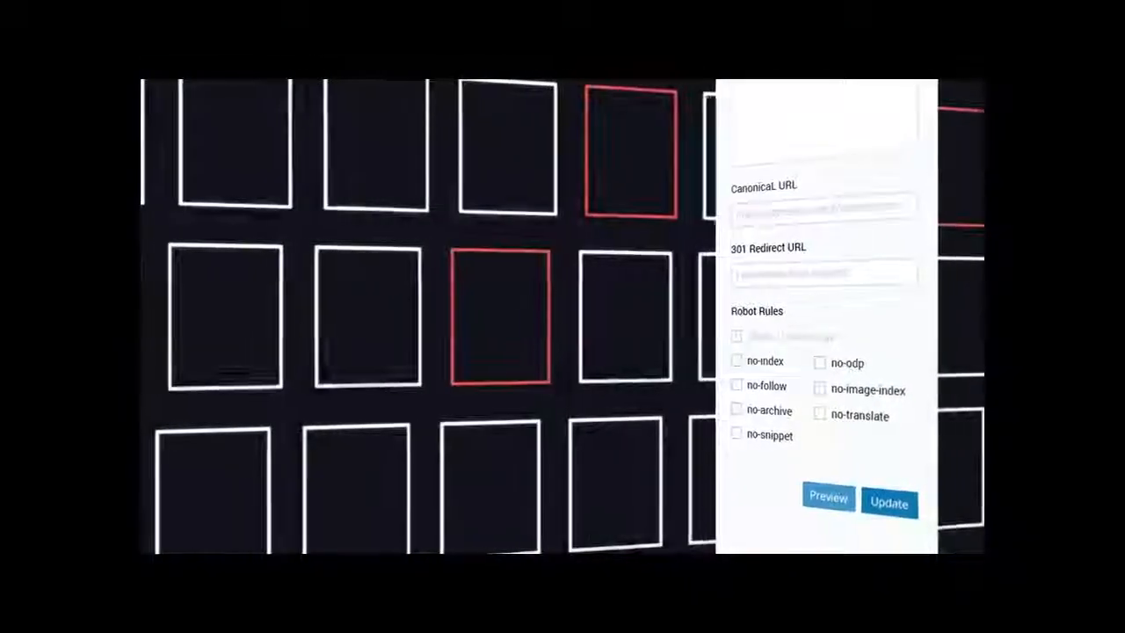
{"action": "left_click", "coordinate": [700, 360]}
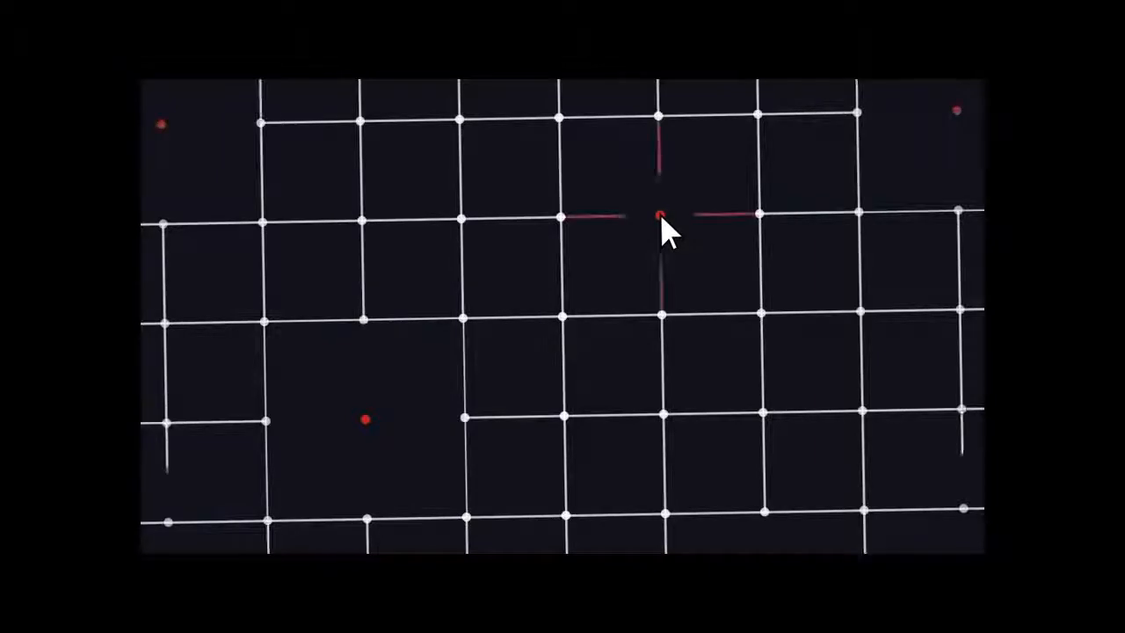
{"action": "mouse_move", "coordinate": [365, 422]}
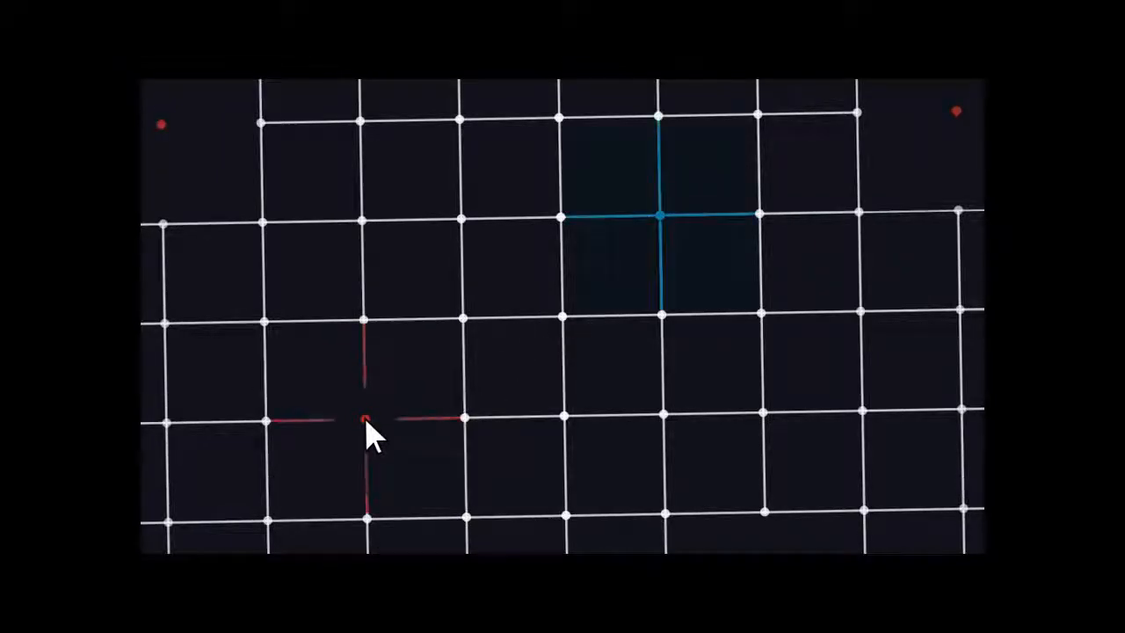